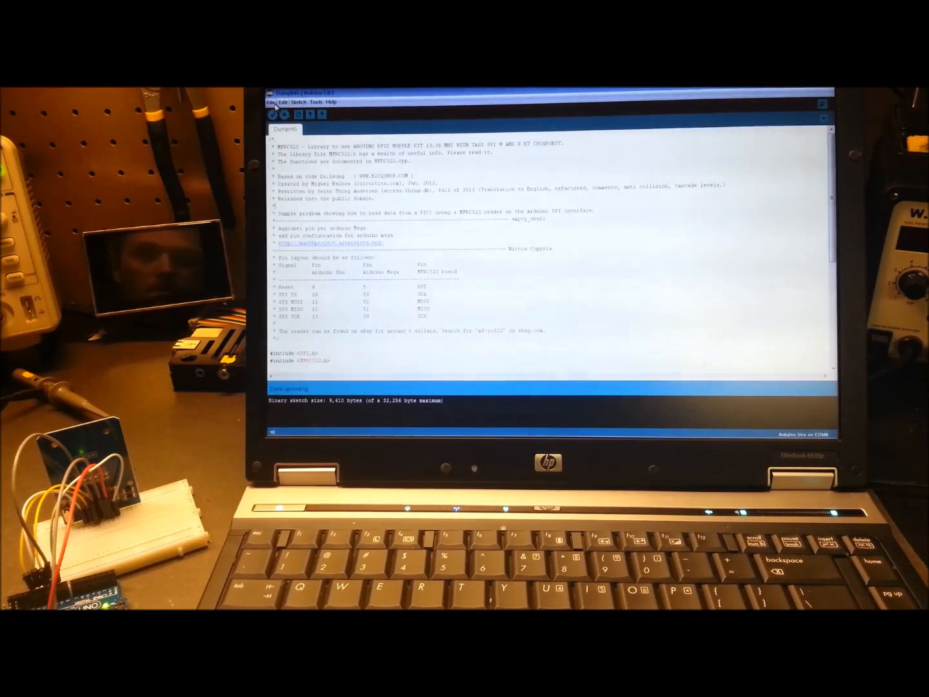
Load the DumpInfo example sketch from the rfid_master library examples.
left_click(281, 102)
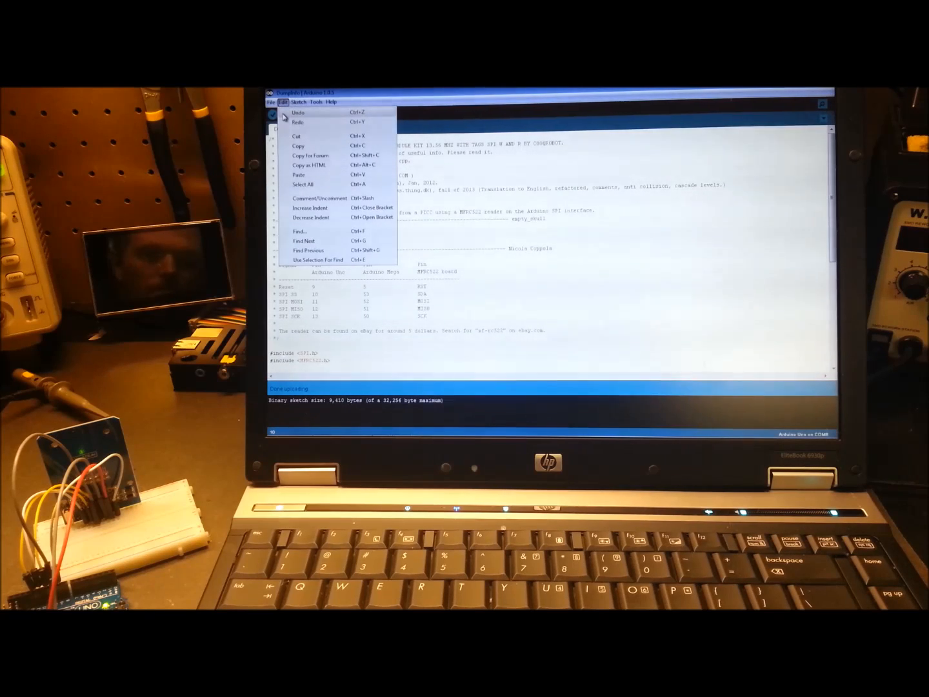
left_click(269, 102)
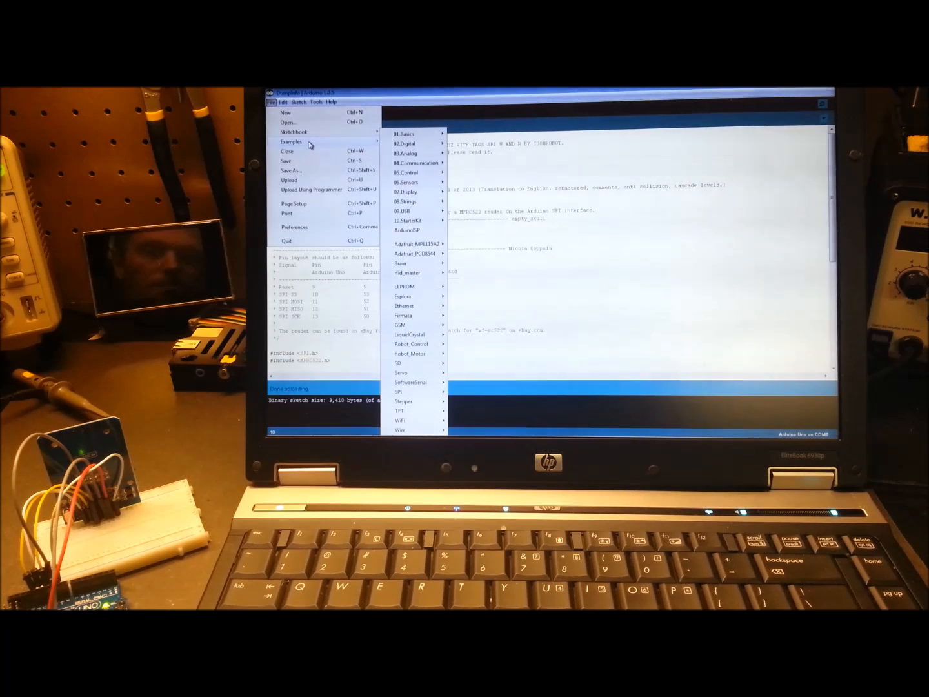
mouse_move(352, 143)
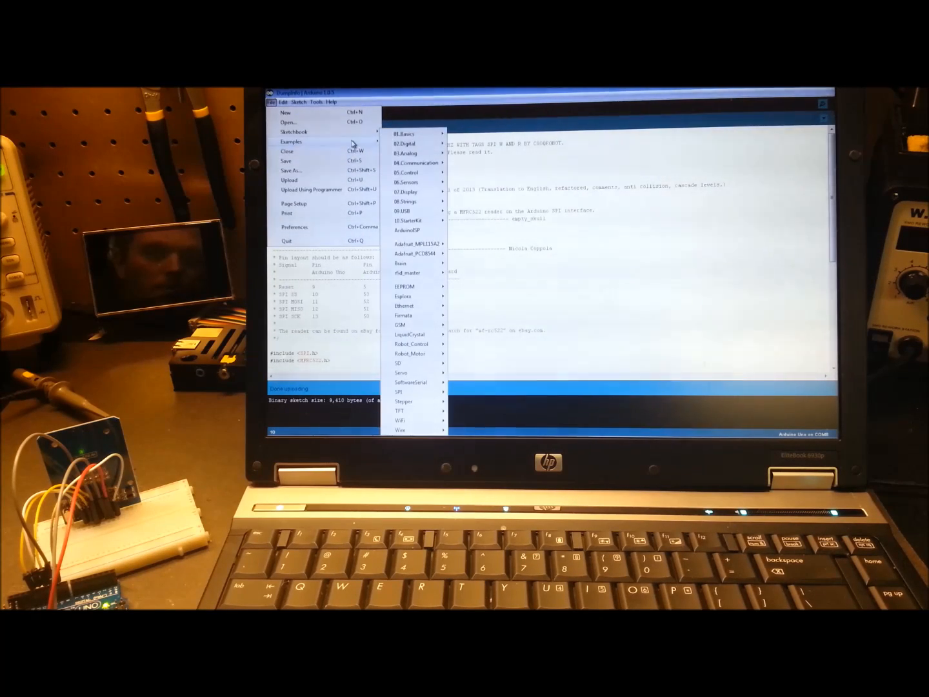
mouse_move(402, 262)
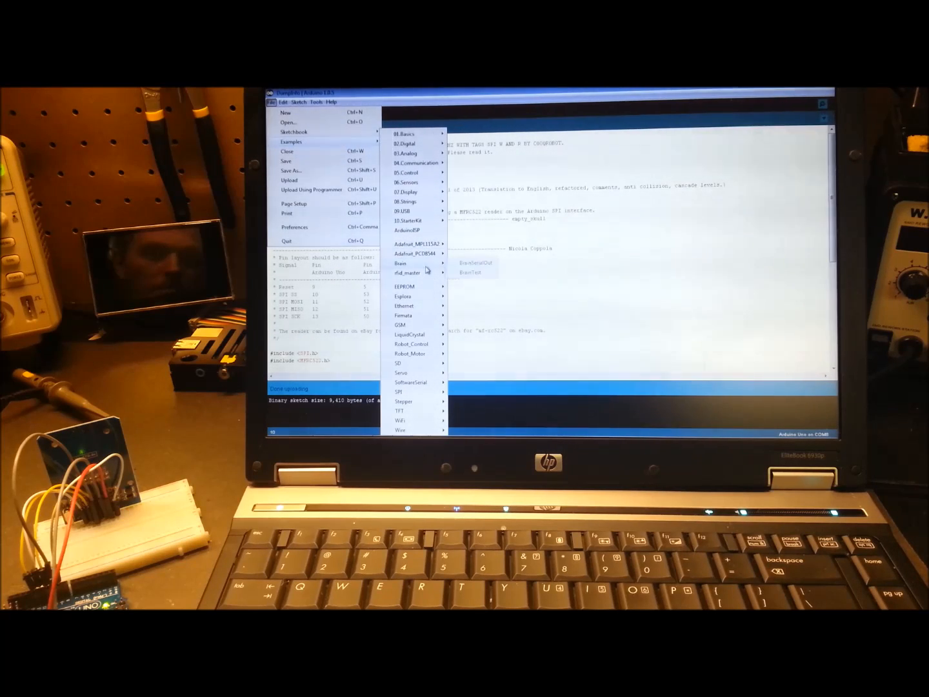
mouse_move(408, 271)
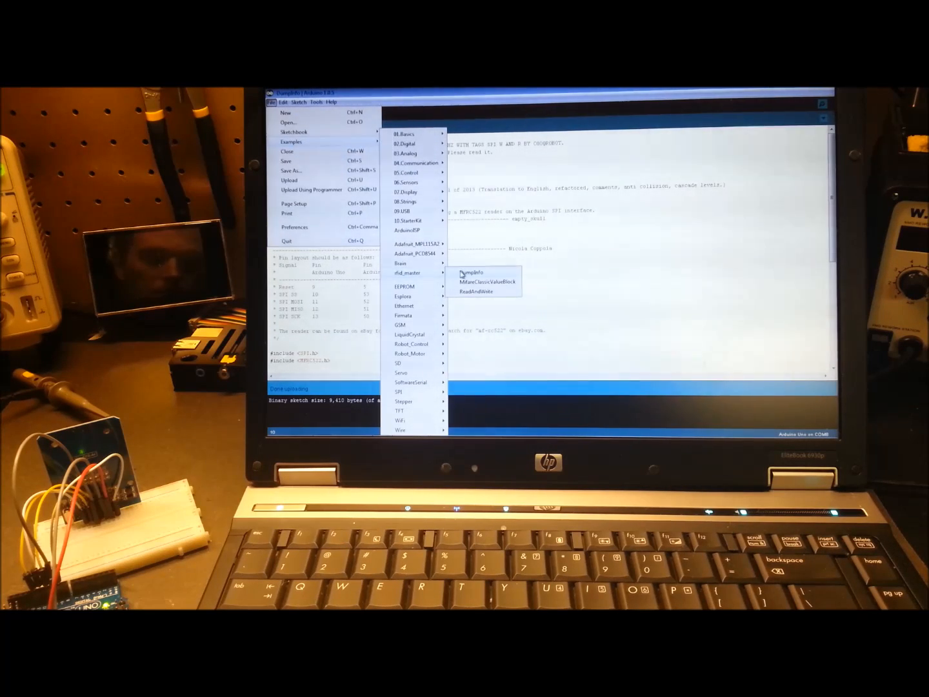
left_click(472, 273)
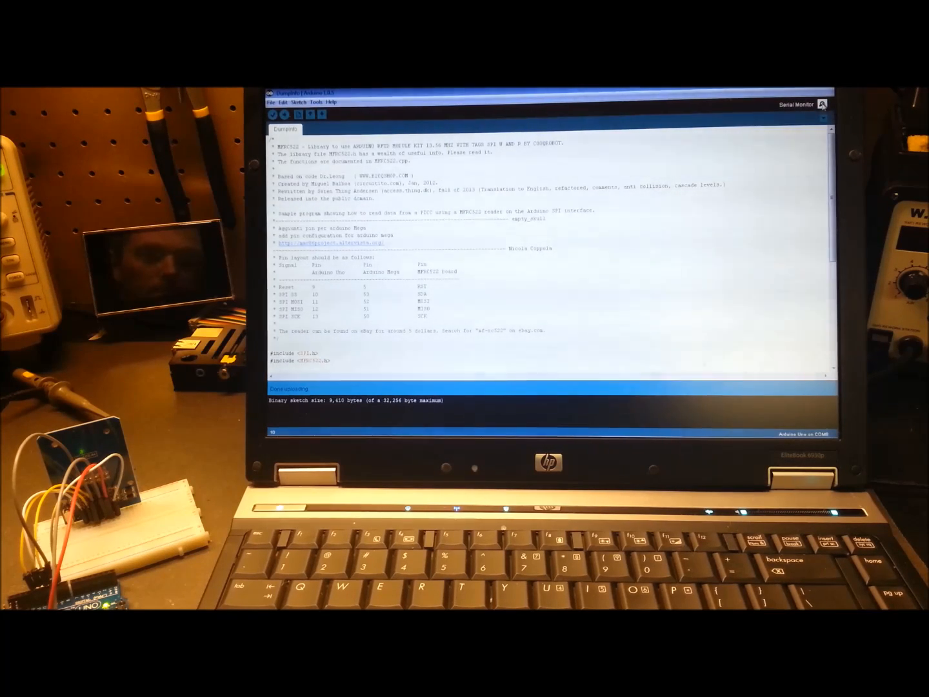
Watch the scanned card's UID, MIFARE 1KB type and sector-block dump in the Serial Monitor.
left_click(823, 104)
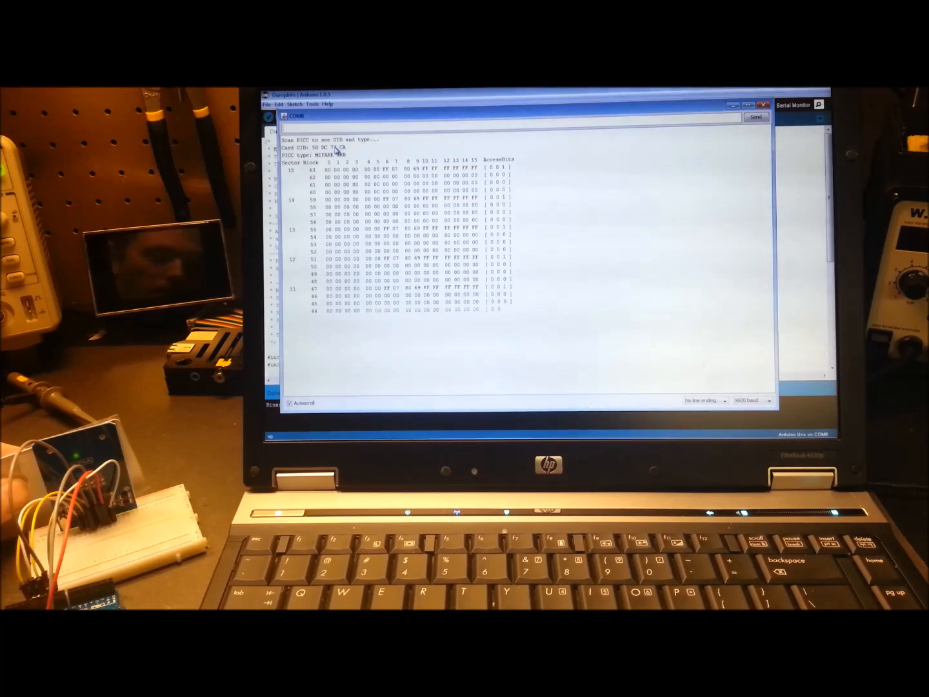
scroll("down", 3)
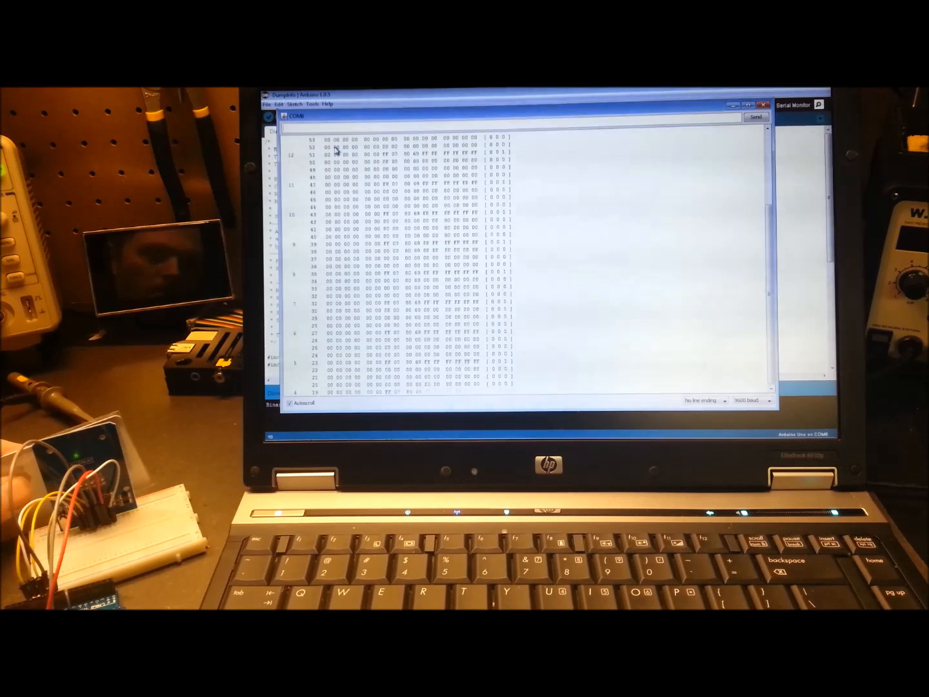
scroll("down", 3)
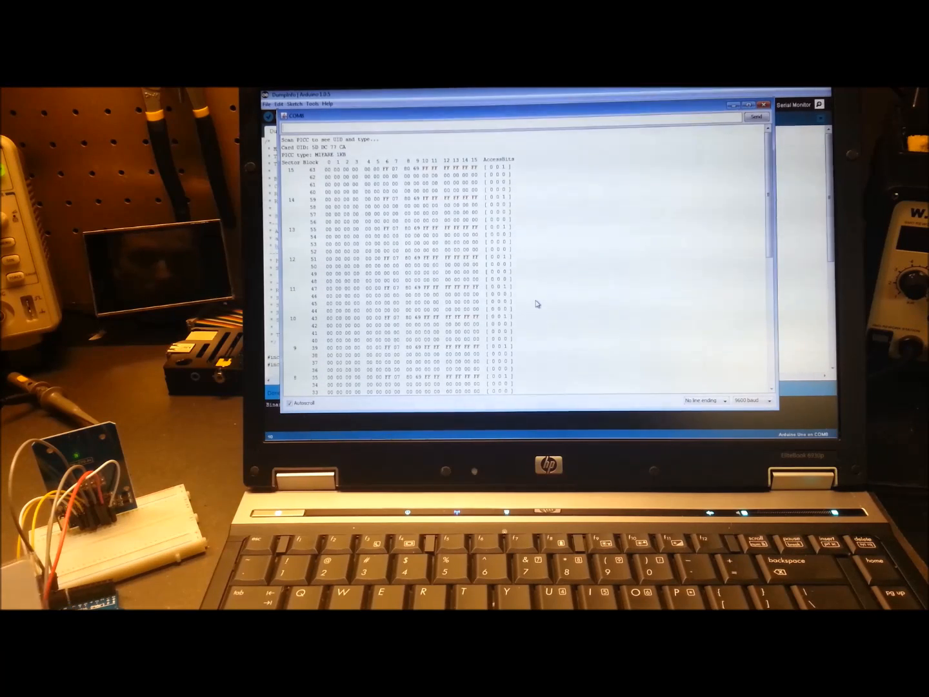
mouse_move(482, 251)
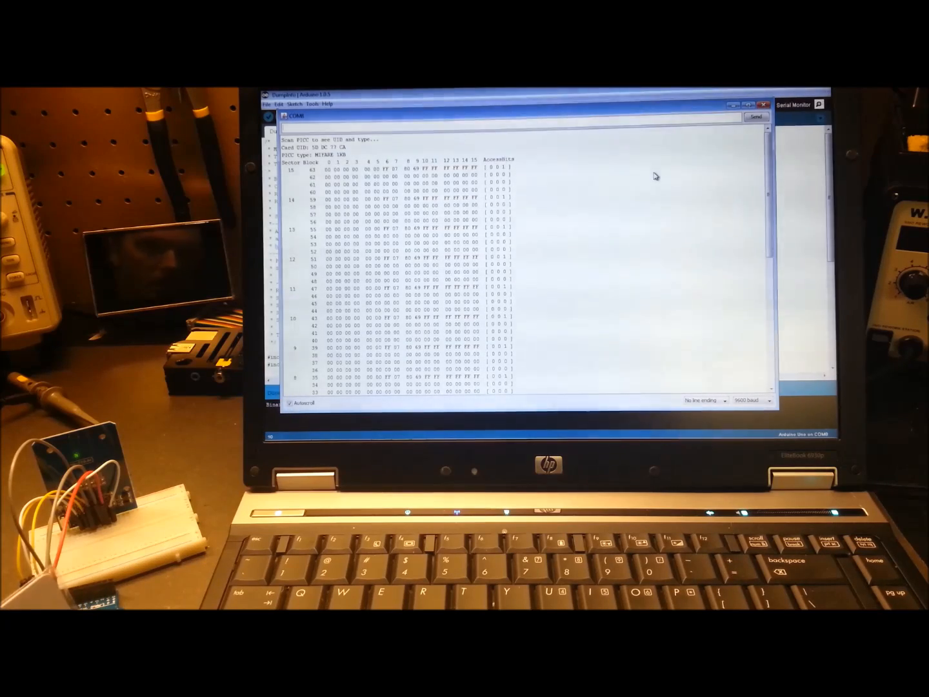
Close the dump output and reopen the Serial Monitor for the MifareClassicValueBlock sketch.
left_click(763, 103)
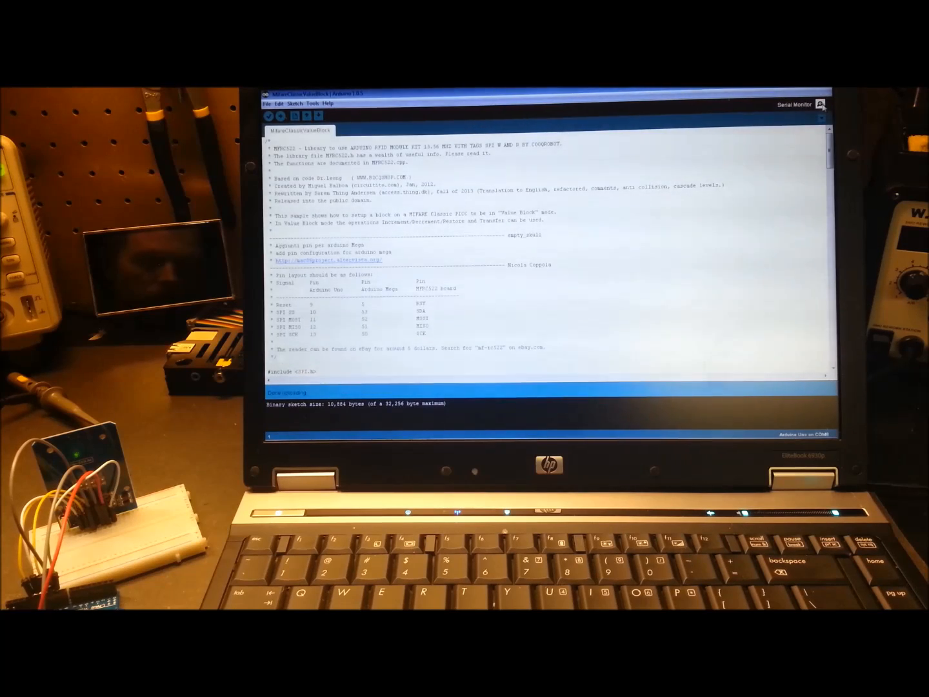
left_click(822, 104)
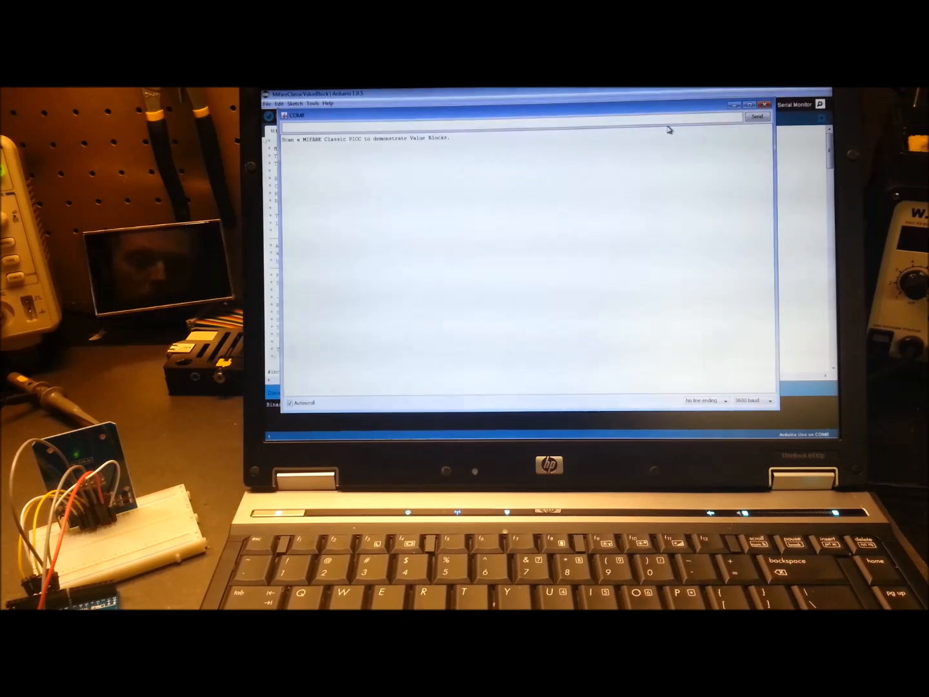